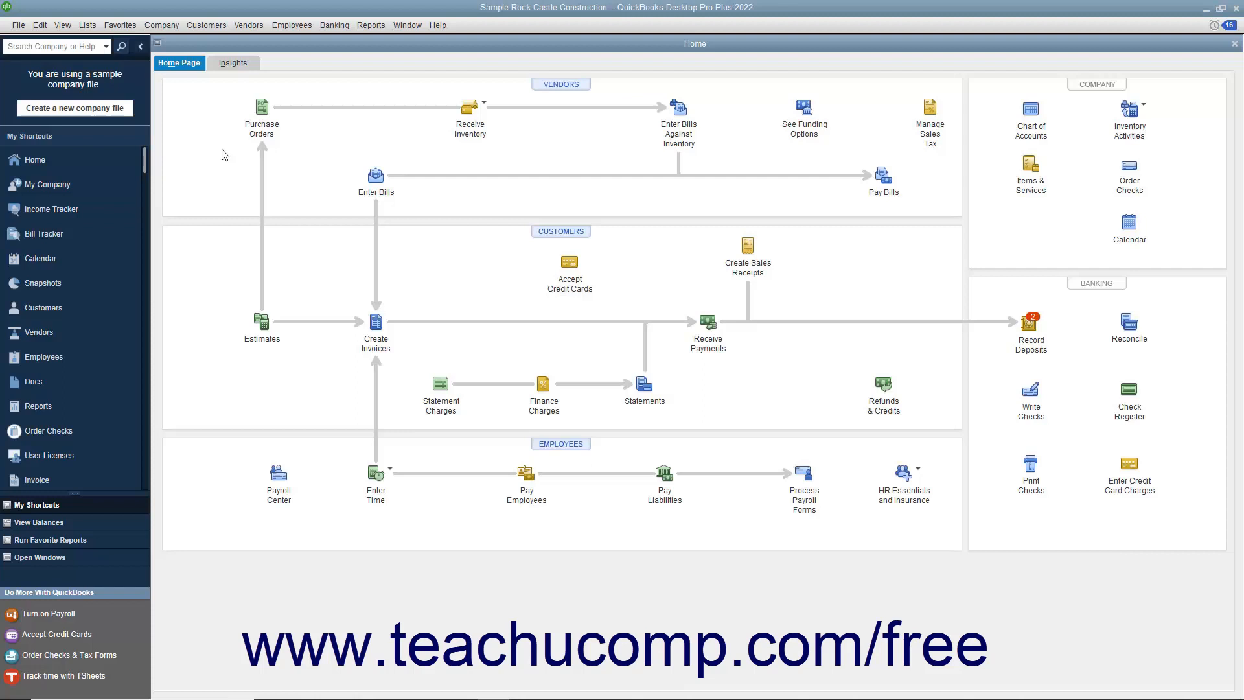
mouse_move(248, 152)
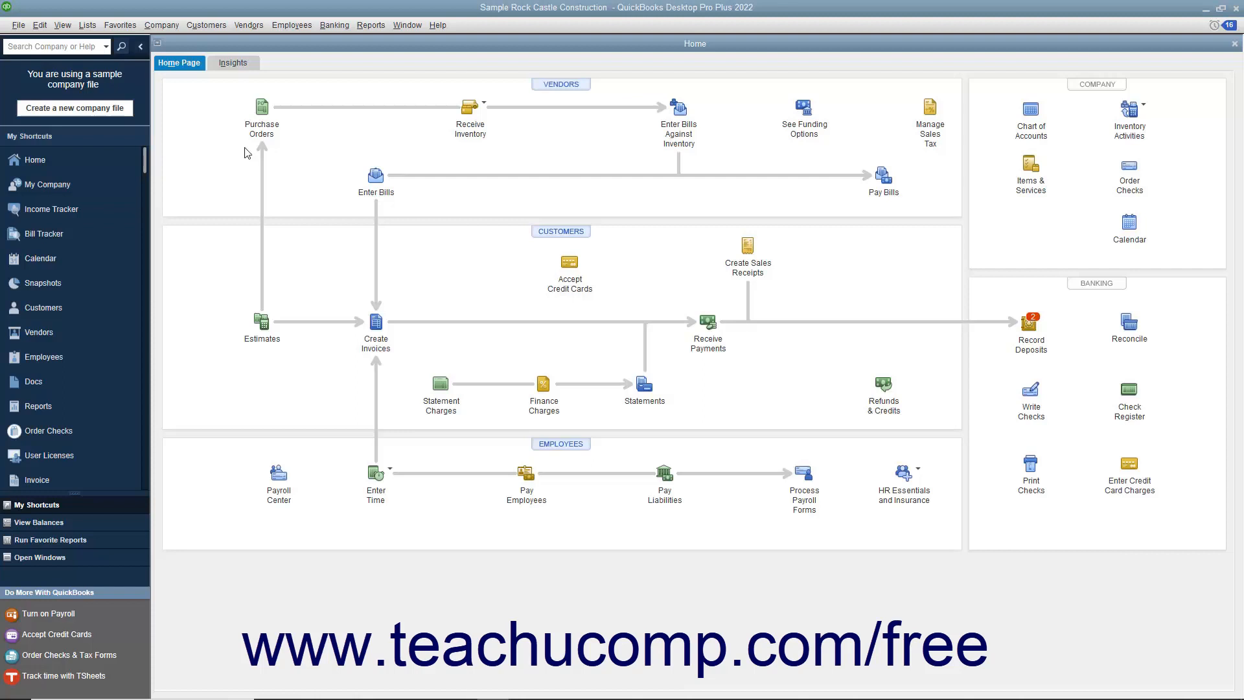
Step: Open the Banking menu from the menu bar over the Home page
click(335, 25)
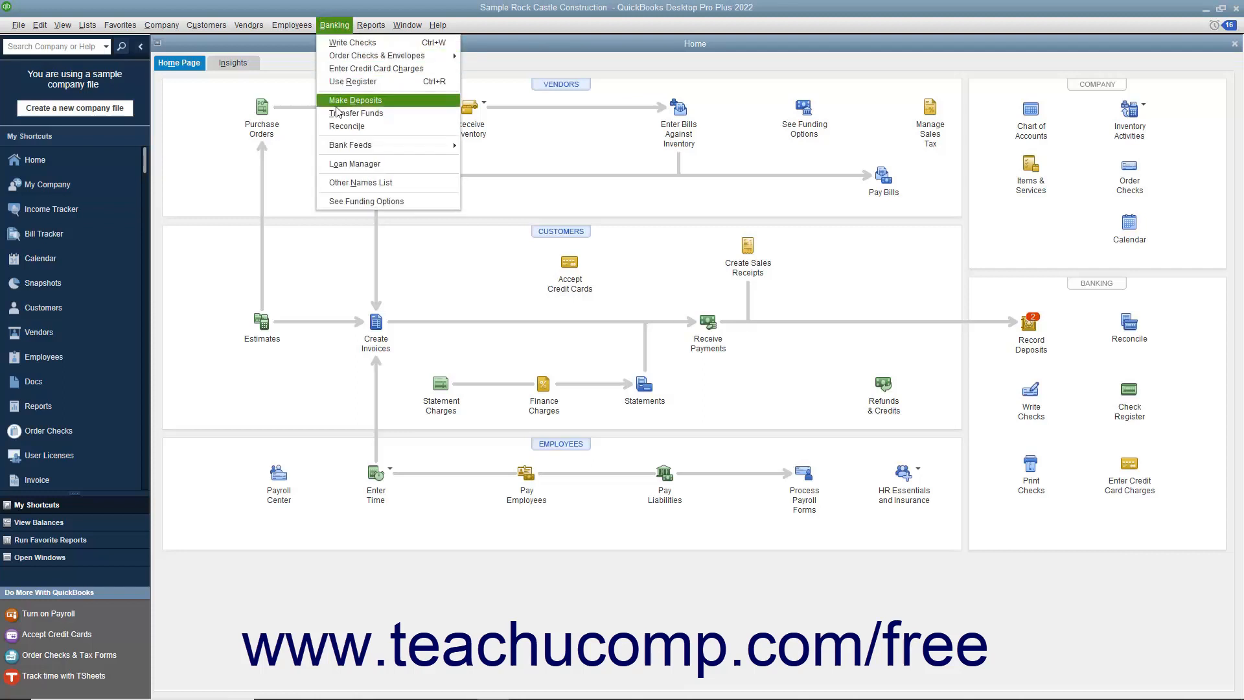
Step: Start reconciling 10100 · Checking with statement date 11/30/2024 and ending balance 55,641.39
click(347, 126)
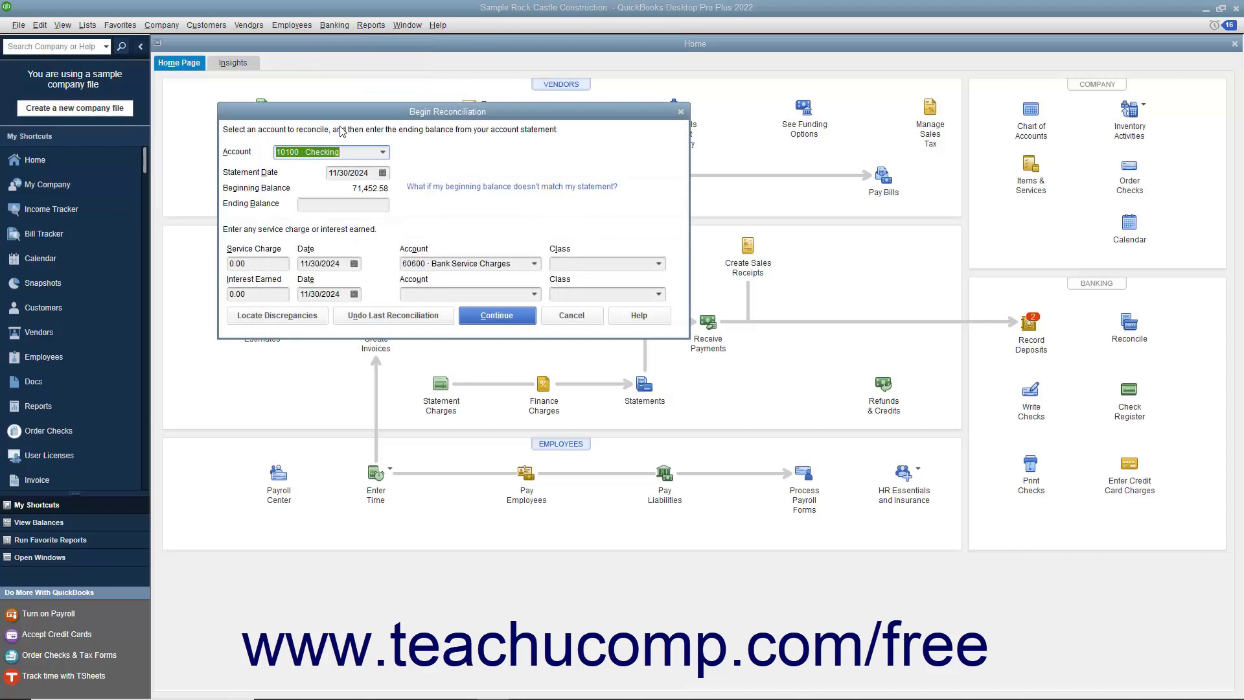
mouse_move(385, 149)
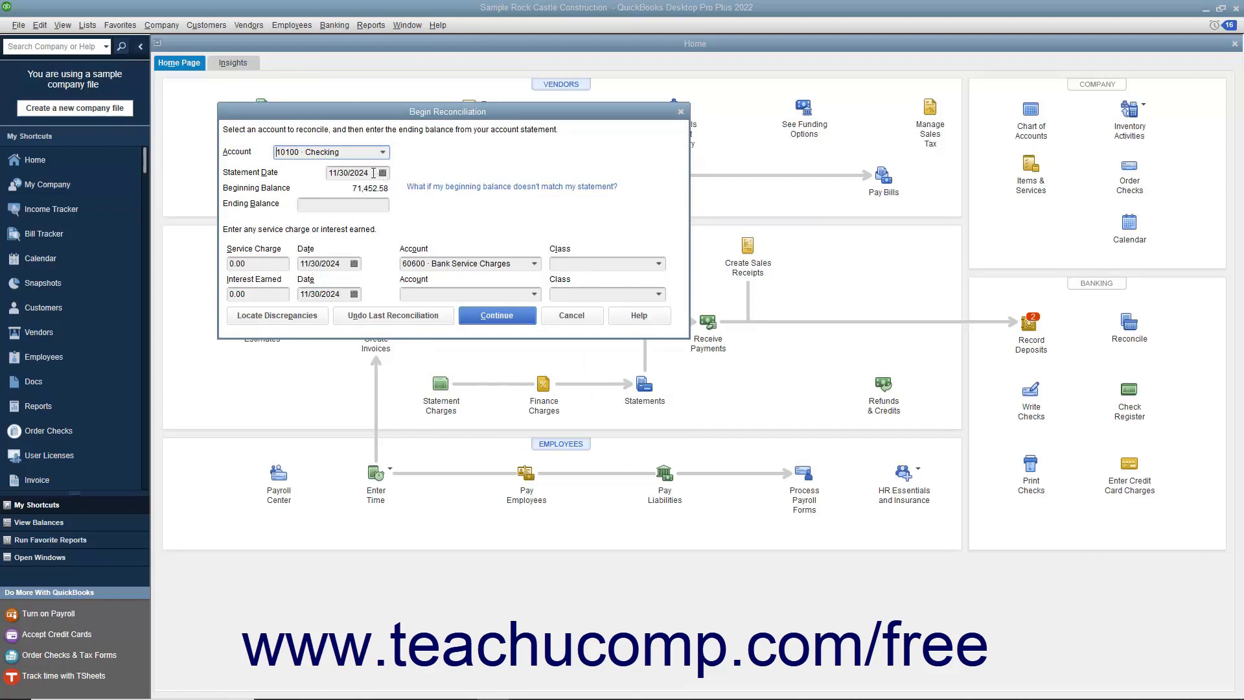
click(381, 173)
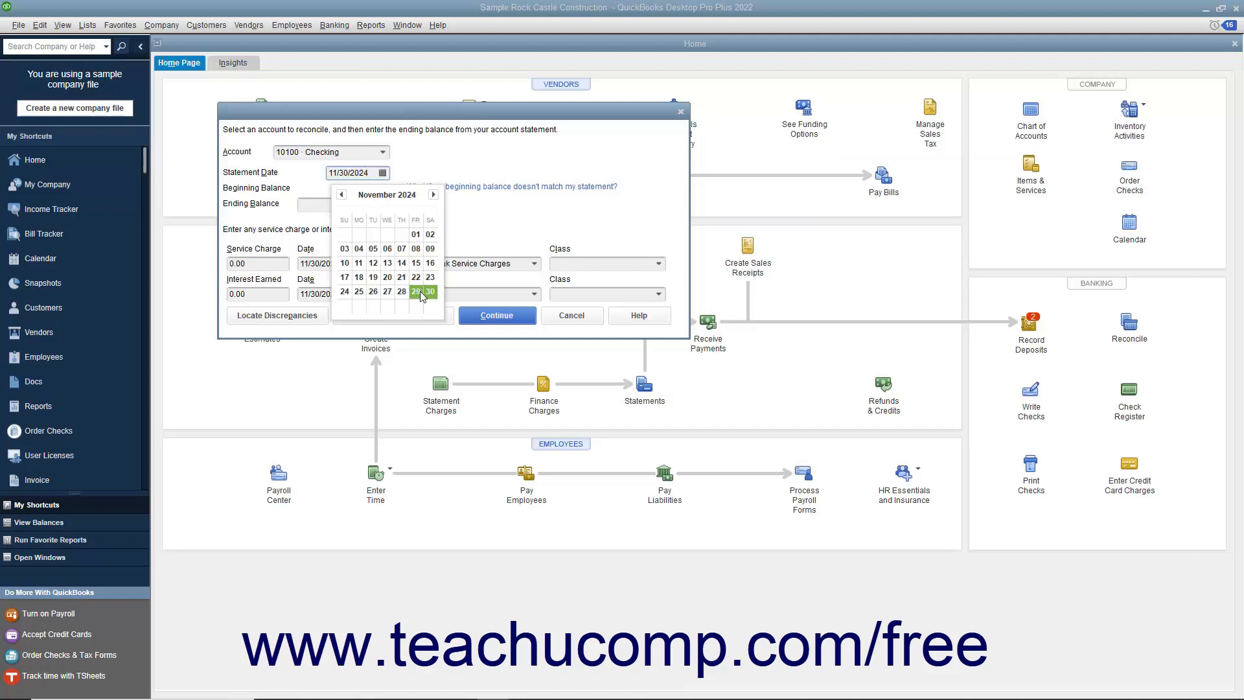
click(429, 291)
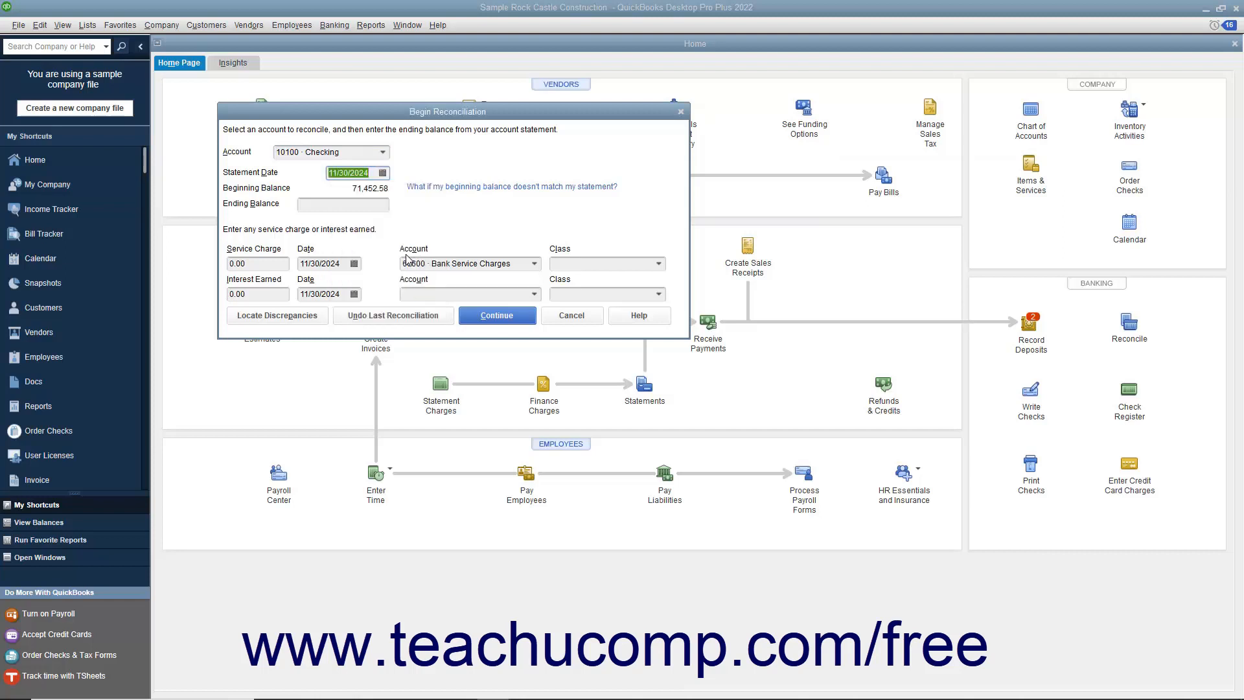
click(337, 205)
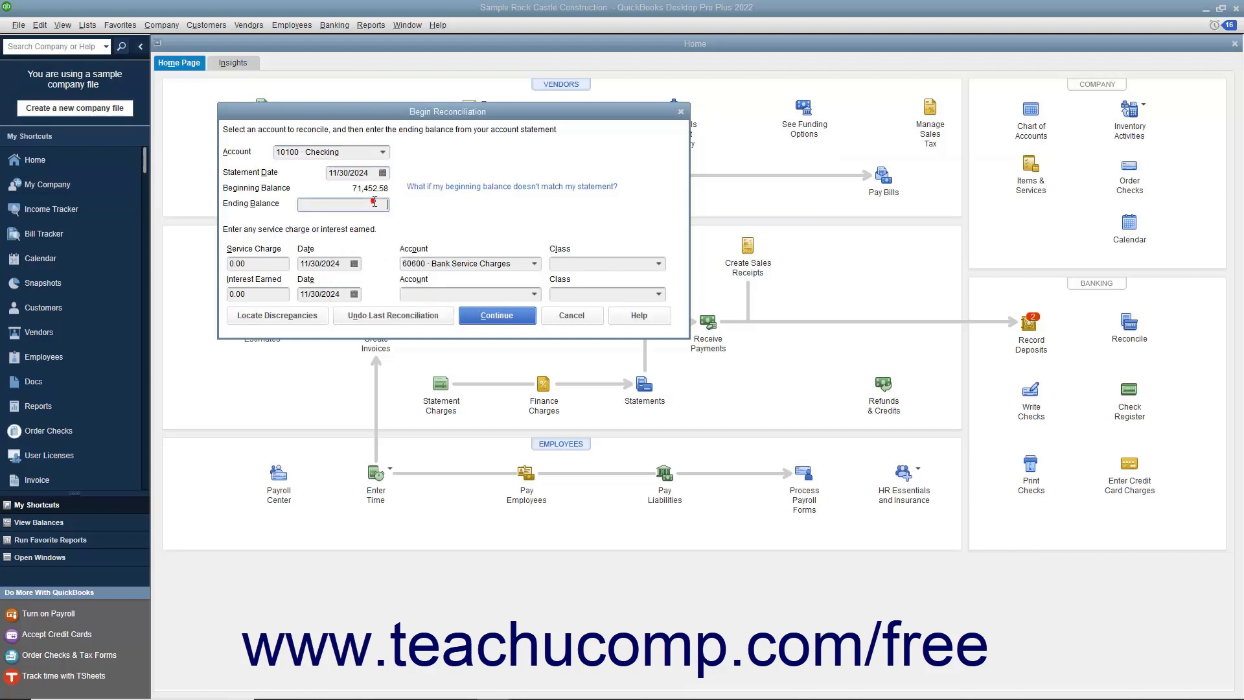
text(55641.39)
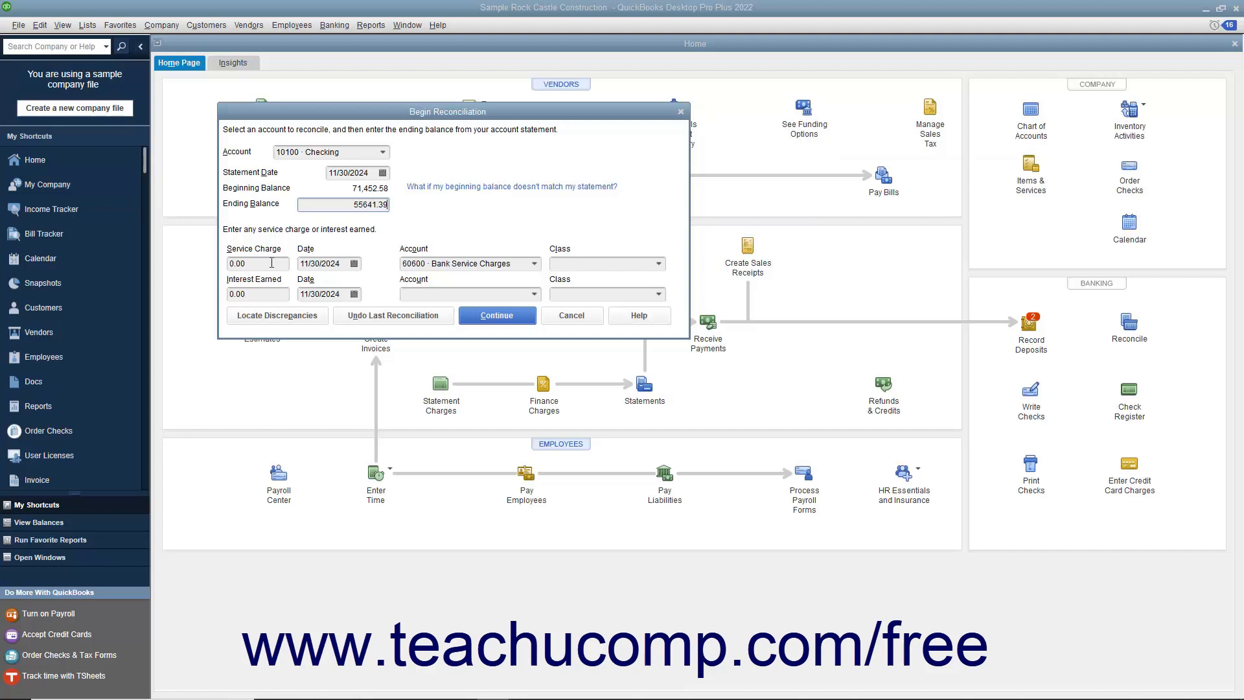
click(258, 262)
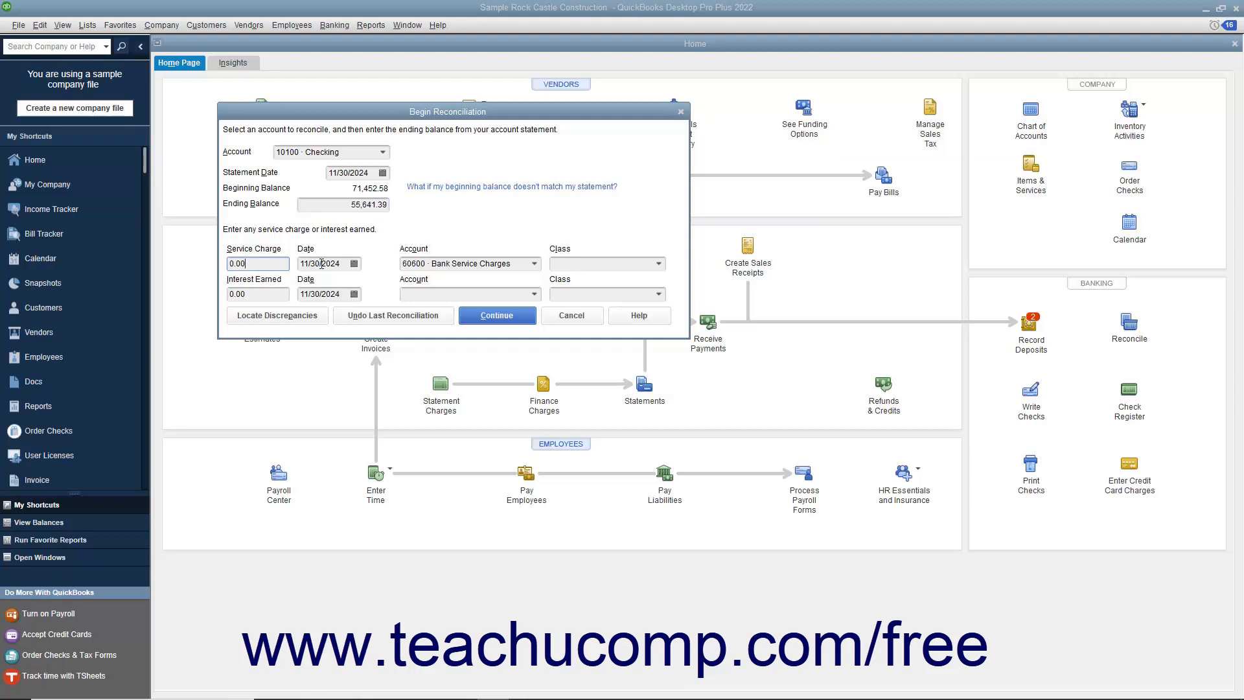
click(533, 264)
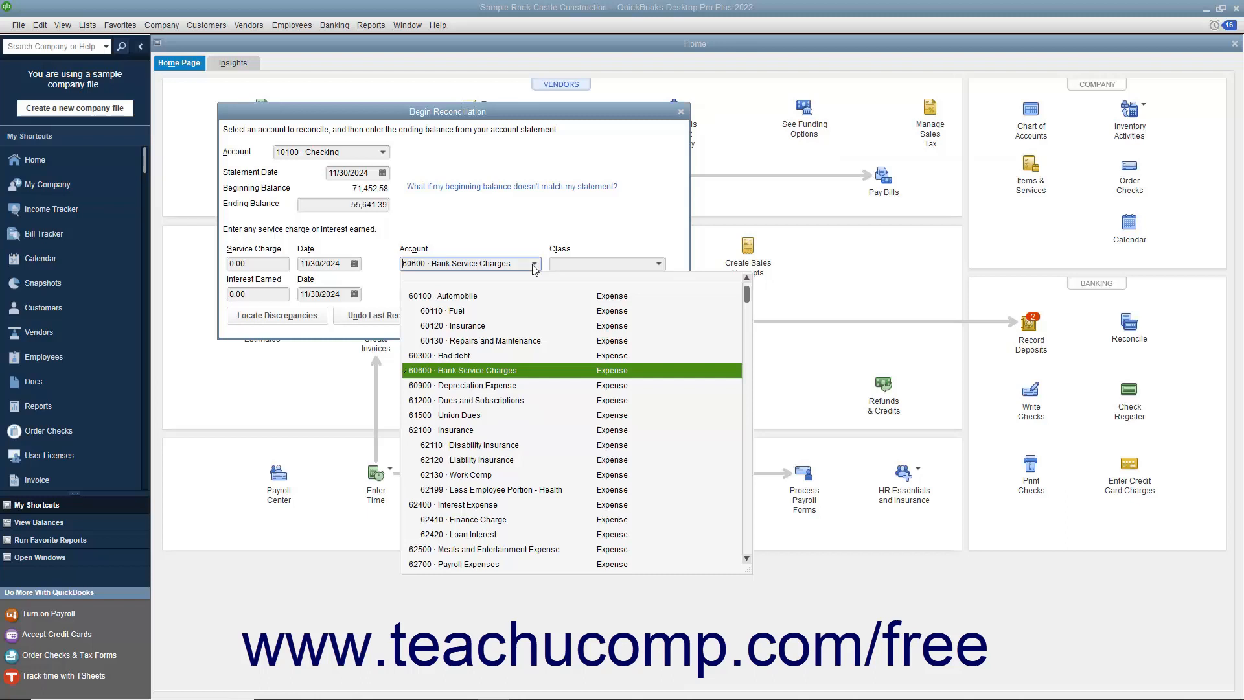
click(462, 370)
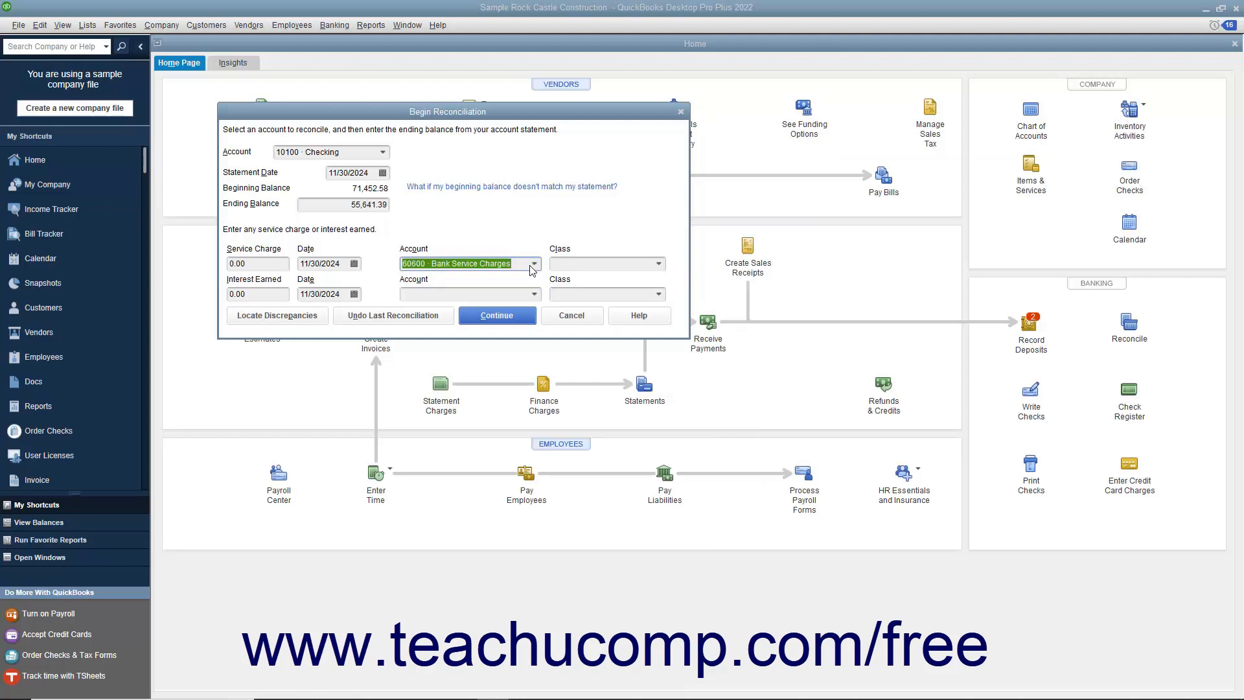
click(252, 294)
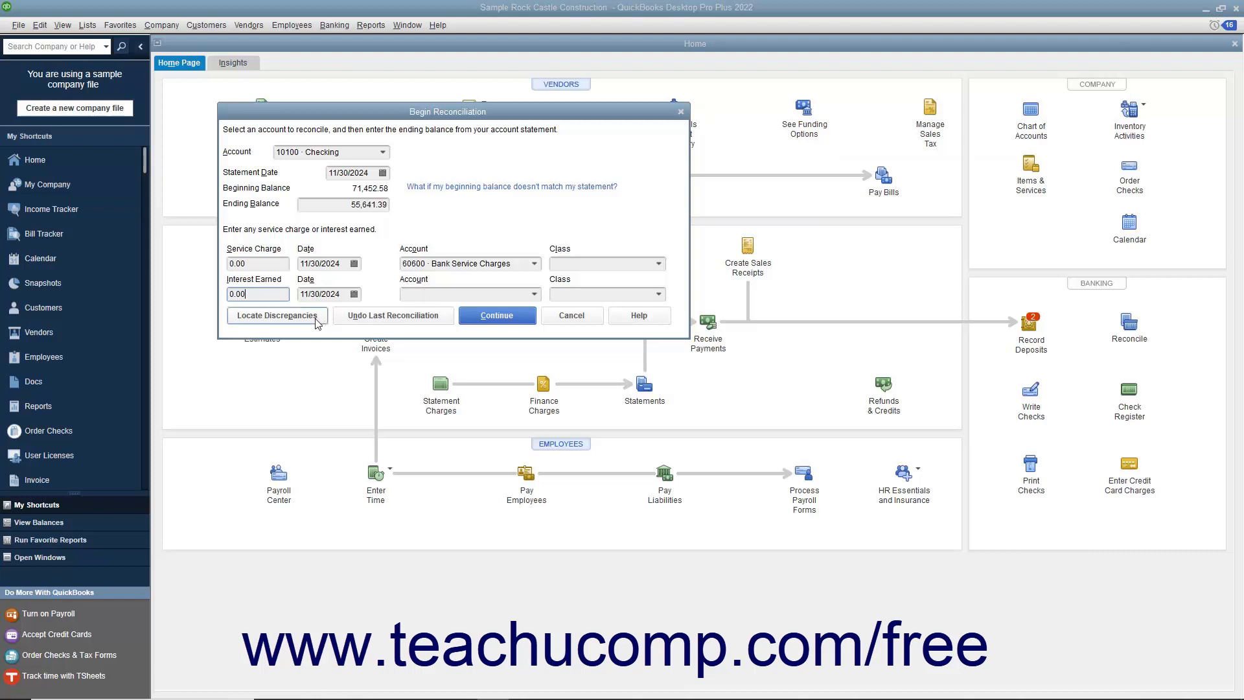
Step: Restart the Checking reconciliation for 11/30/2024 and 55,641.39, reaching the transaction list
click(276, 314)
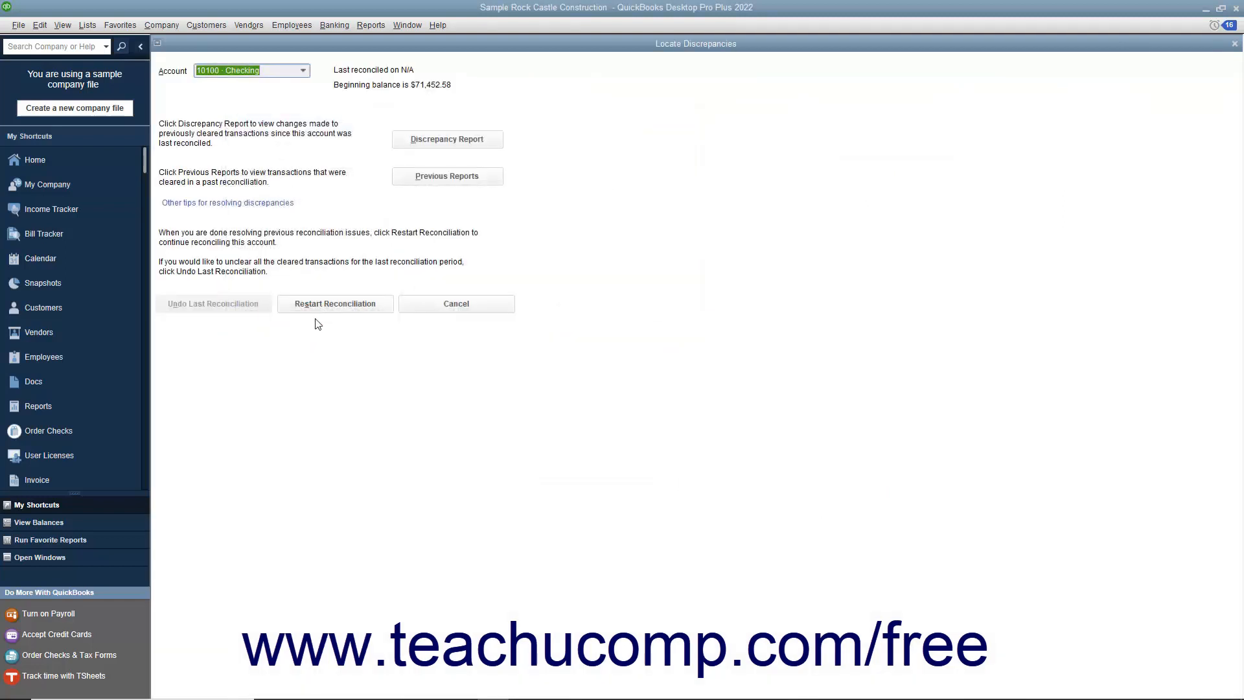
mouse_move(425, 171)
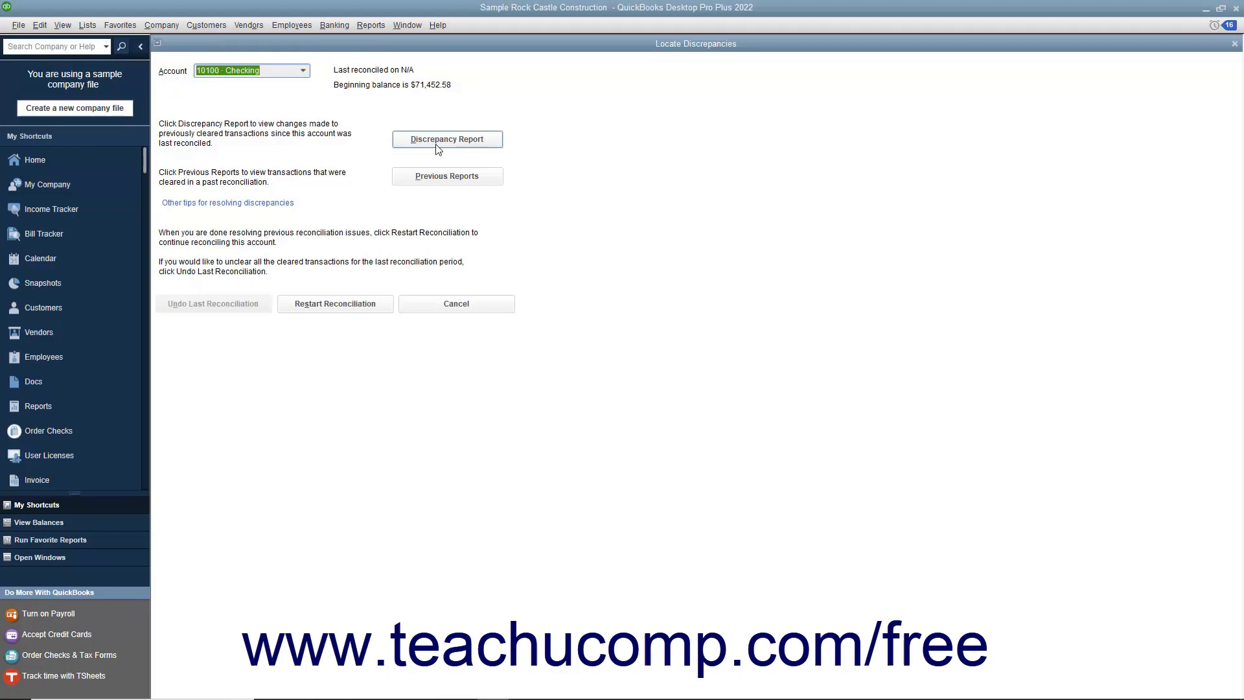
mouse_move(438, 159)
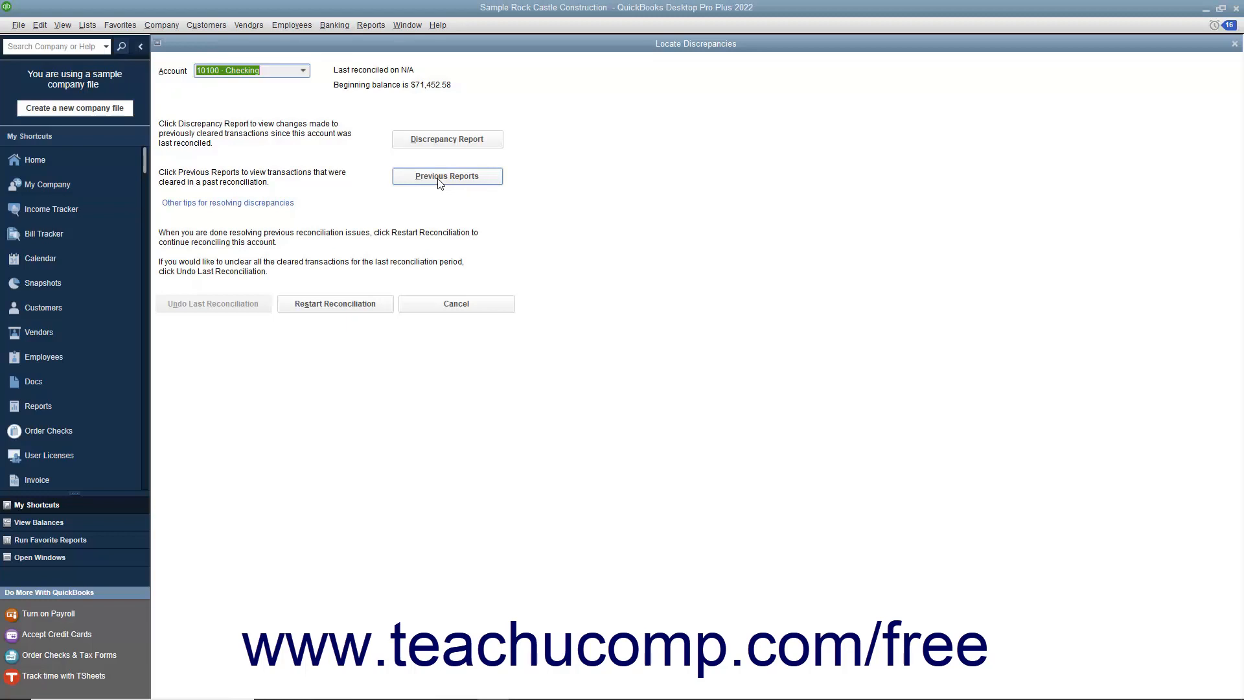
mouse_move(233, 308)
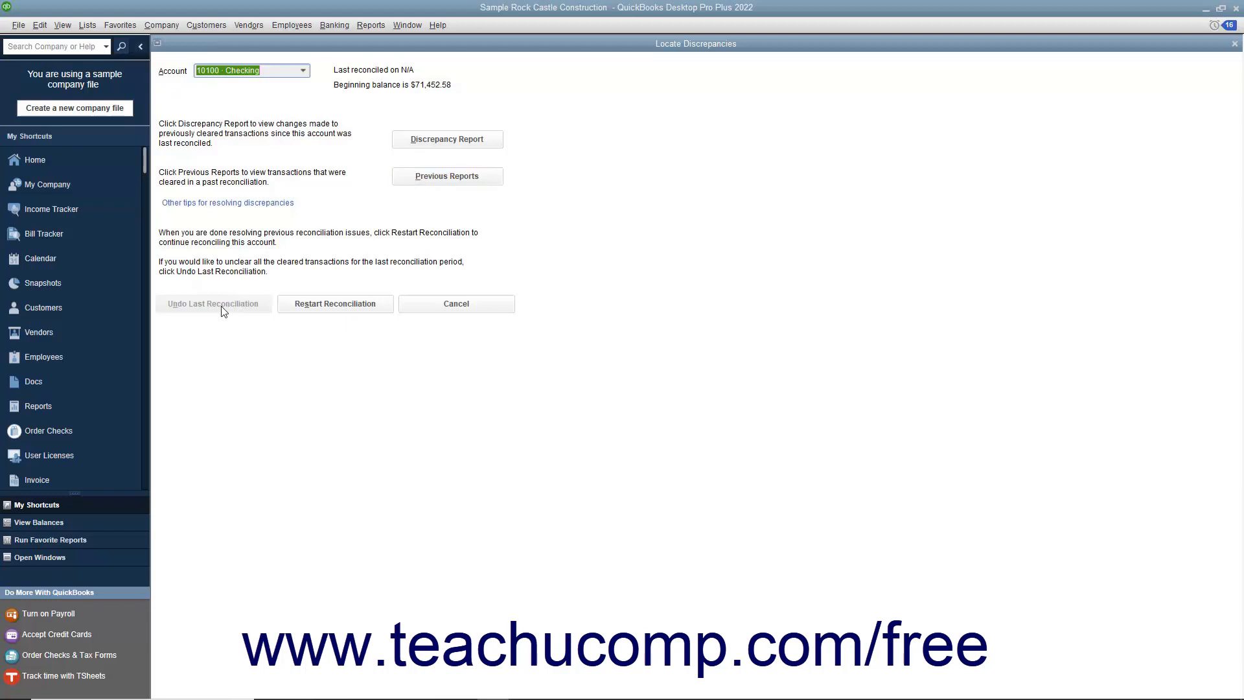
mouse_move(245, 309)
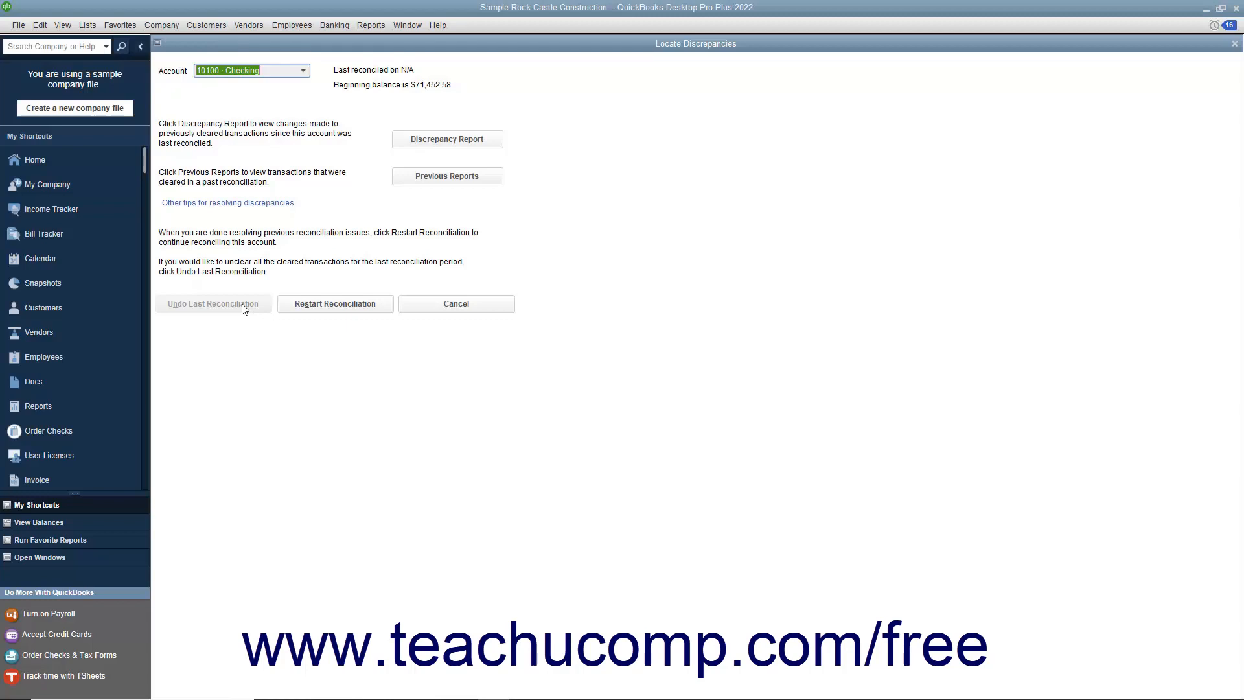
click(456, 303)
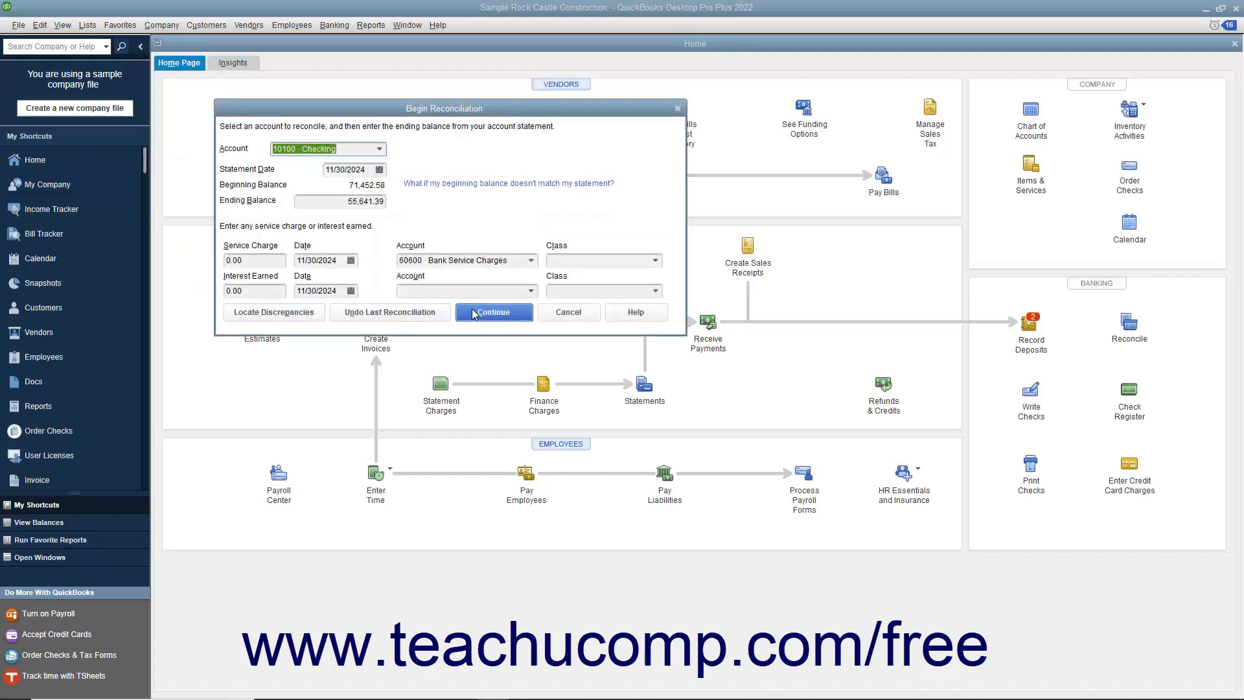
click(493, 311)
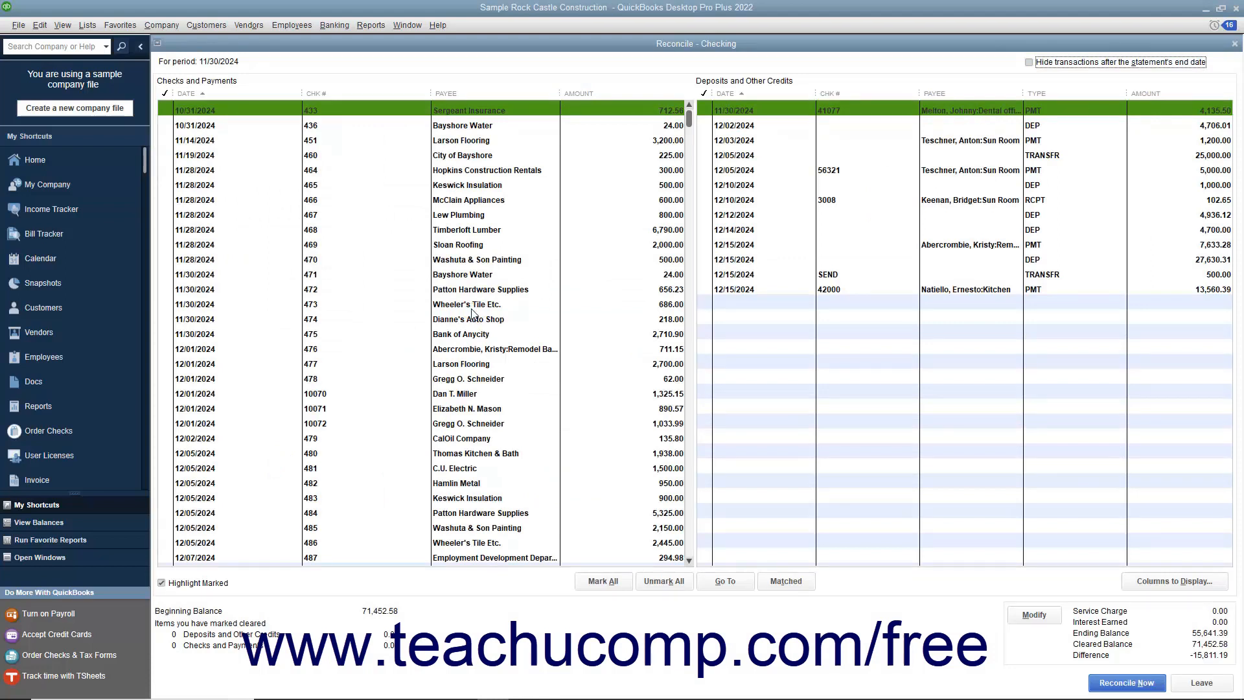
mouse_move(562, 252)
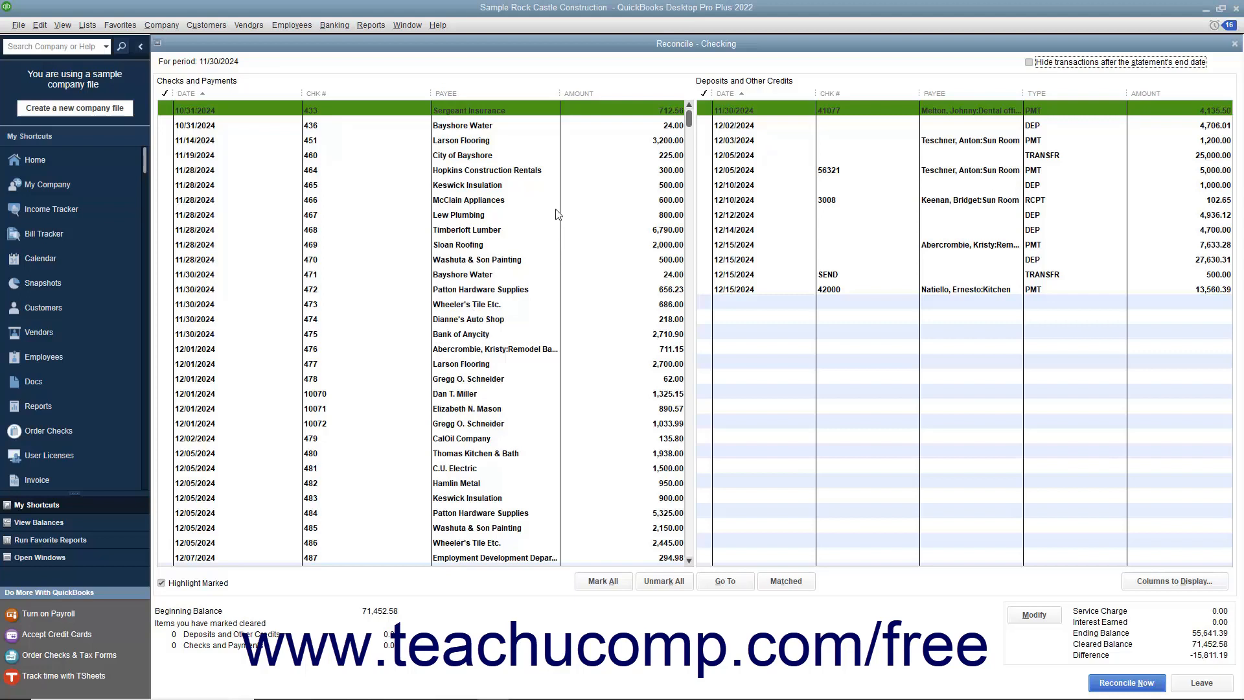
Step: Clear the 4,135.50 deposit and sixteen checks from number 433, bringing the difference to 0.00
click(706, 109)
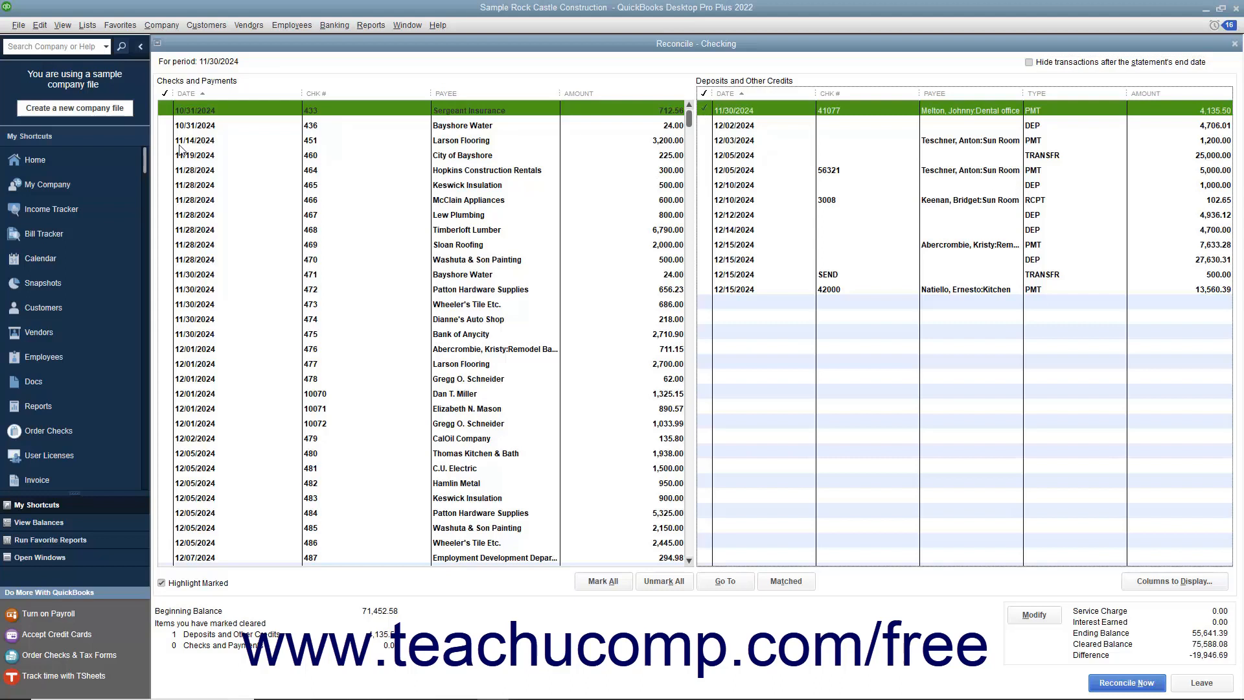
click(166, 141)
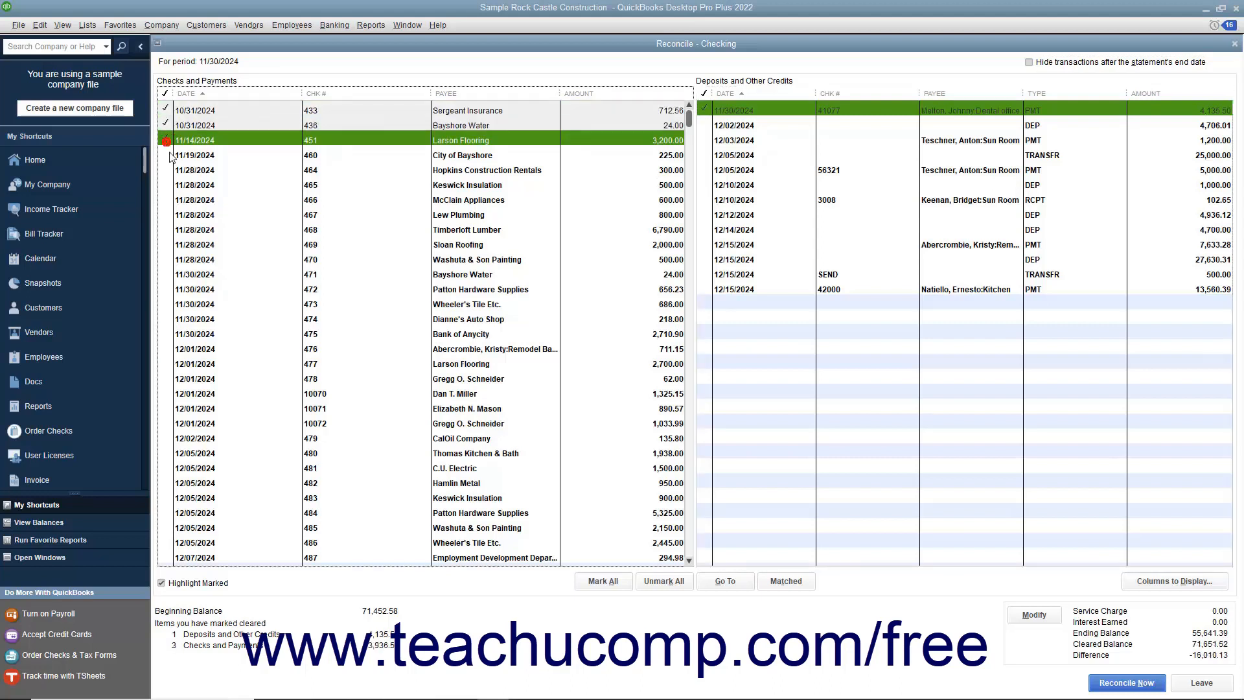
click(166, 200)
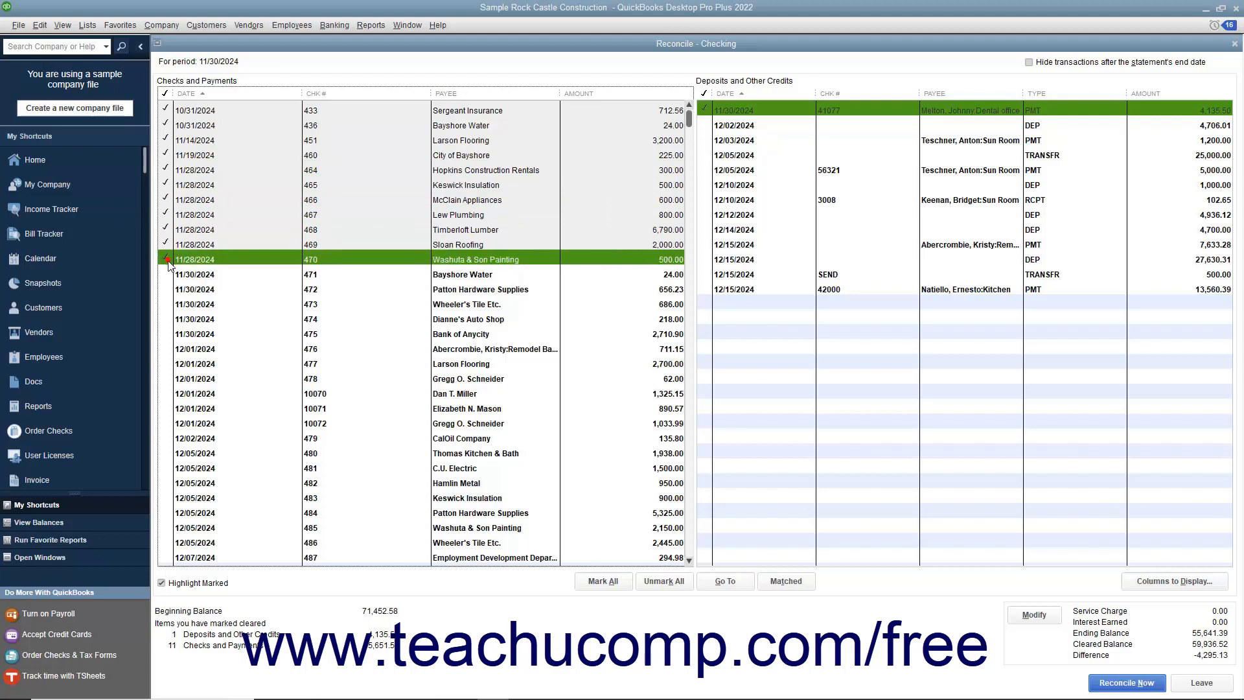
click(166, 274)
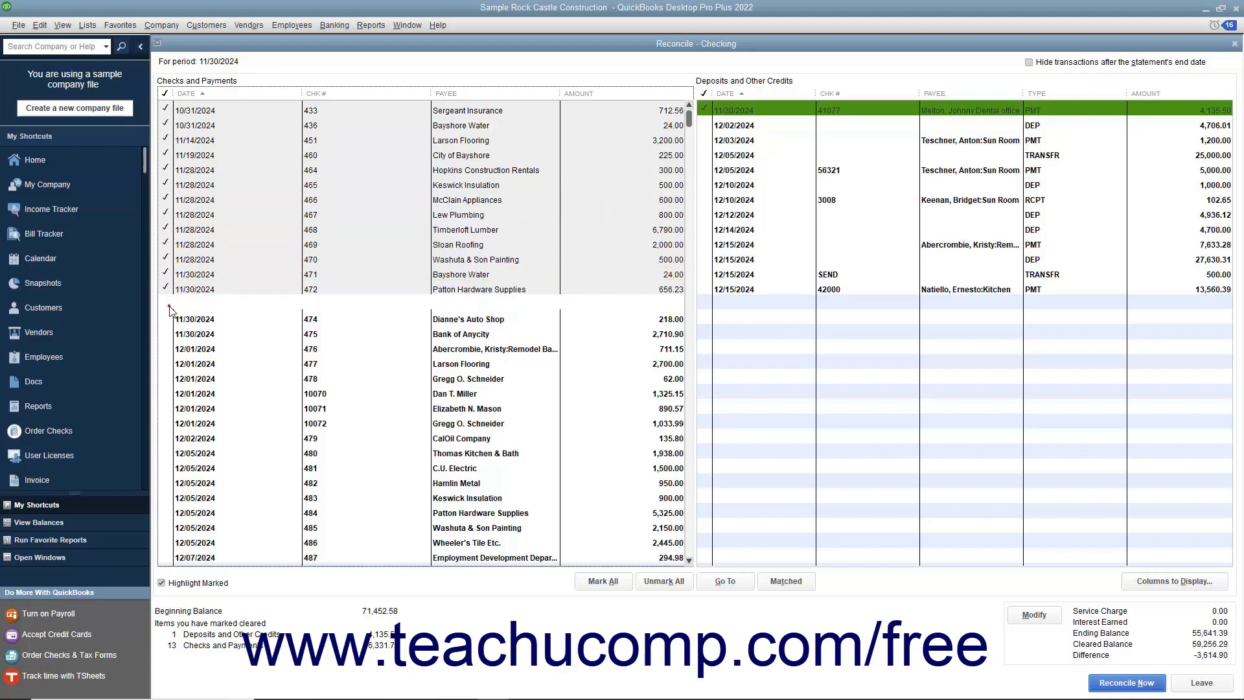
click(165, 318)
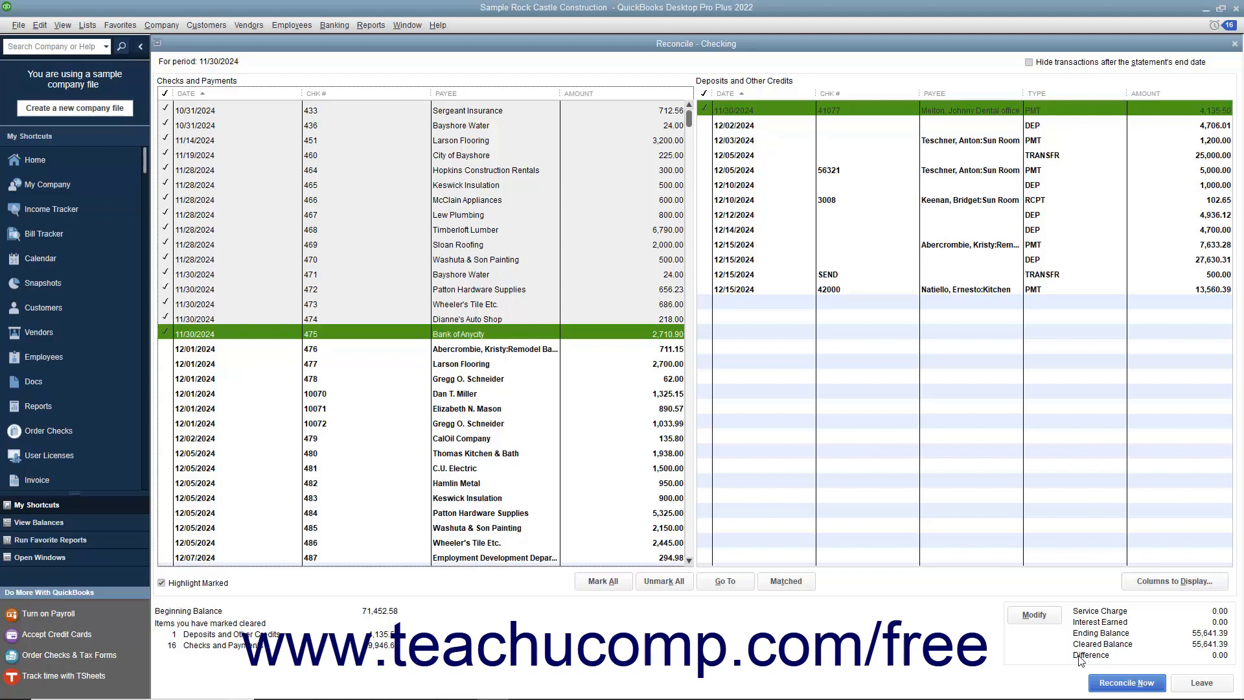
mouse_move(1201, 682)
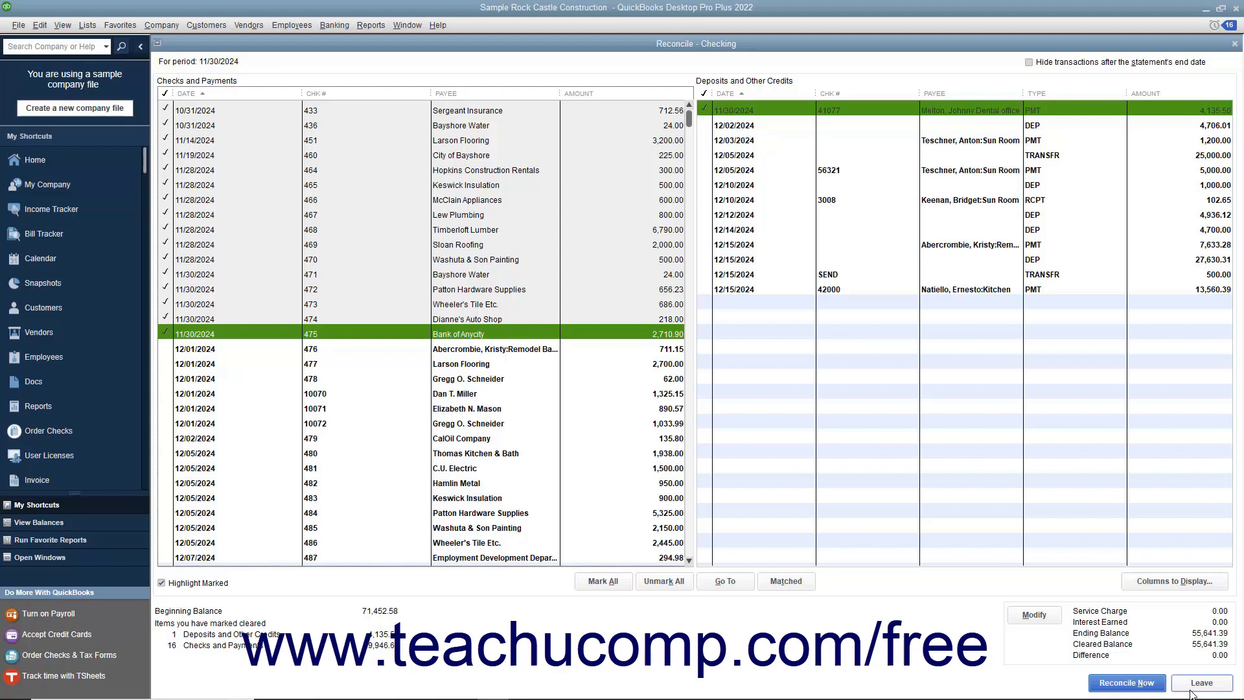
mouse_move(1126, 683)
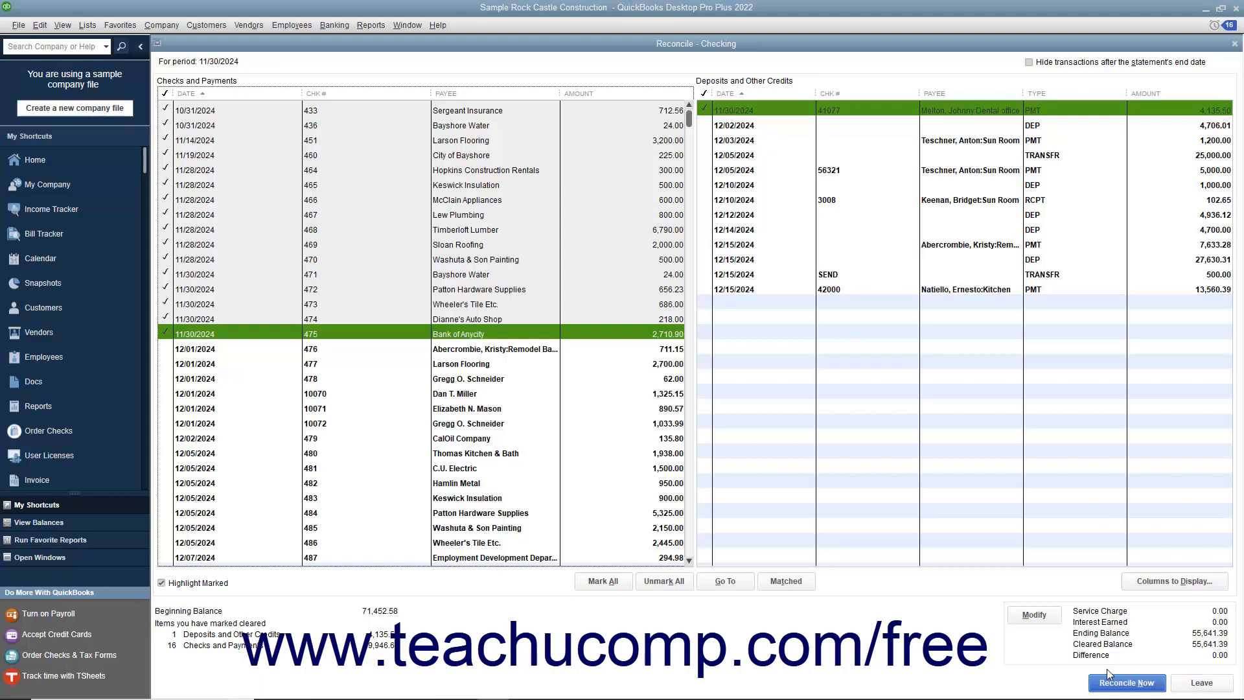
mouse_move(1100, 661)
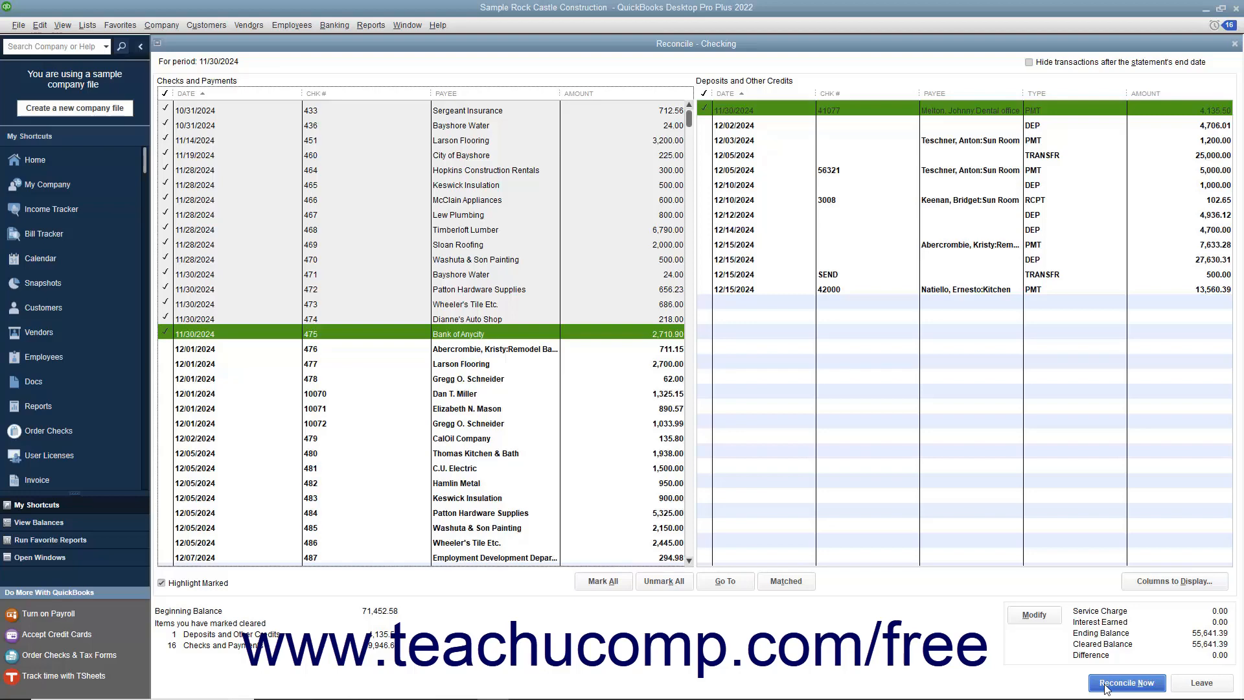
Step: Finish reconciling and display Both reports, showing the Reconciliation Summary with 65,654.29 ending balance
click(1126, 682)
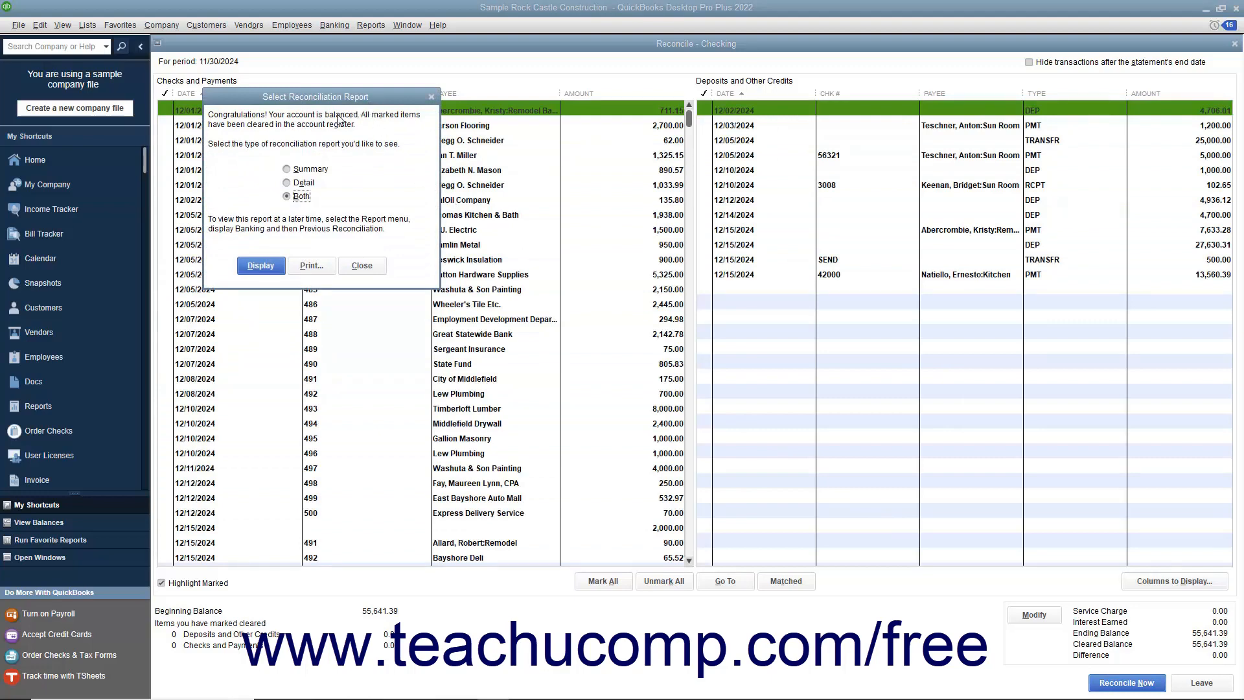
mouse_move(301, 255)
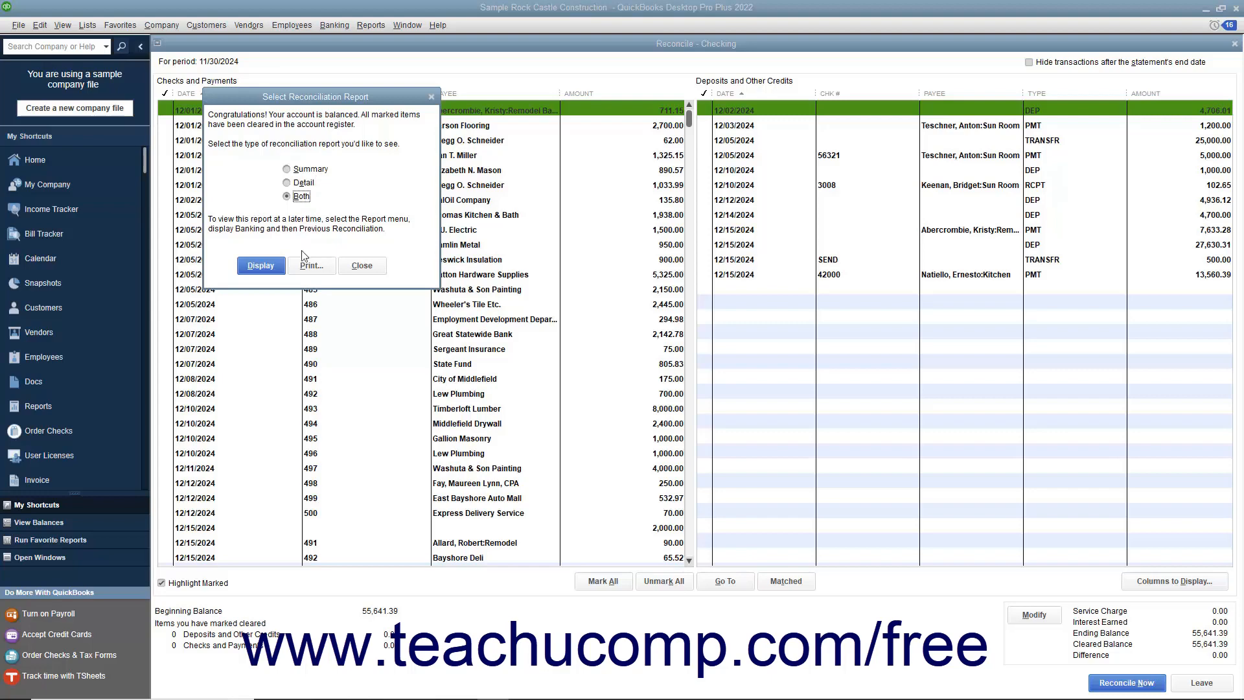
click(260, 265)
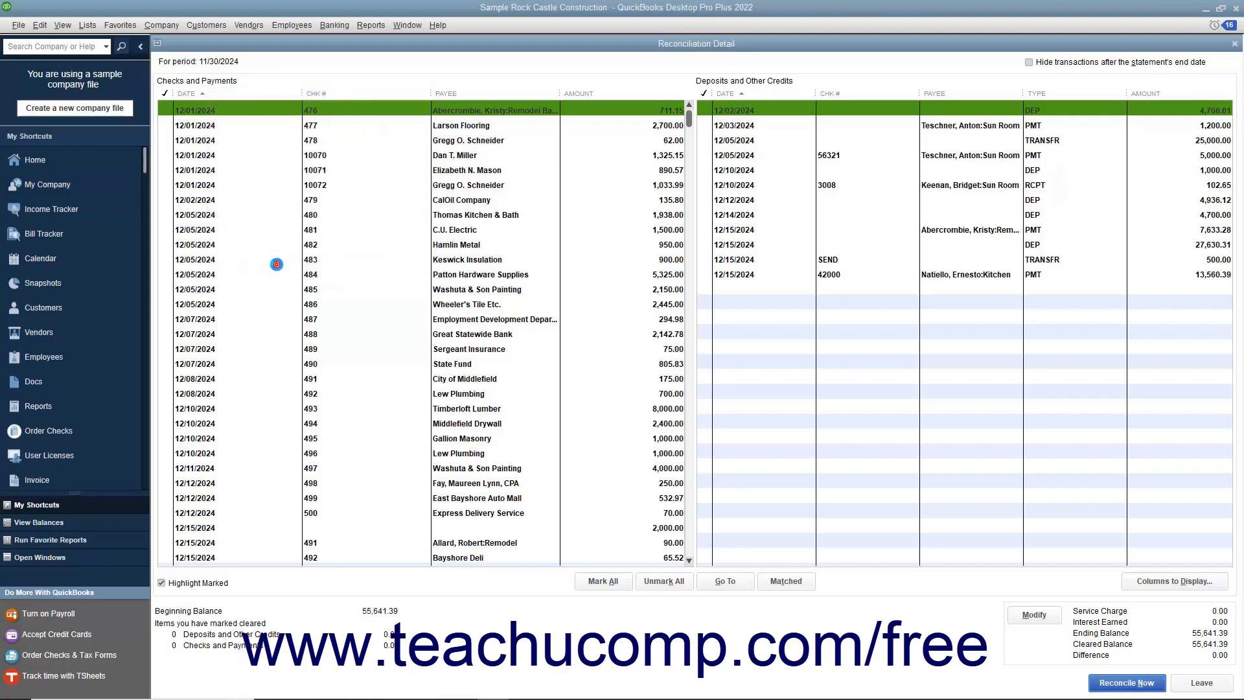
click(1126, 683)
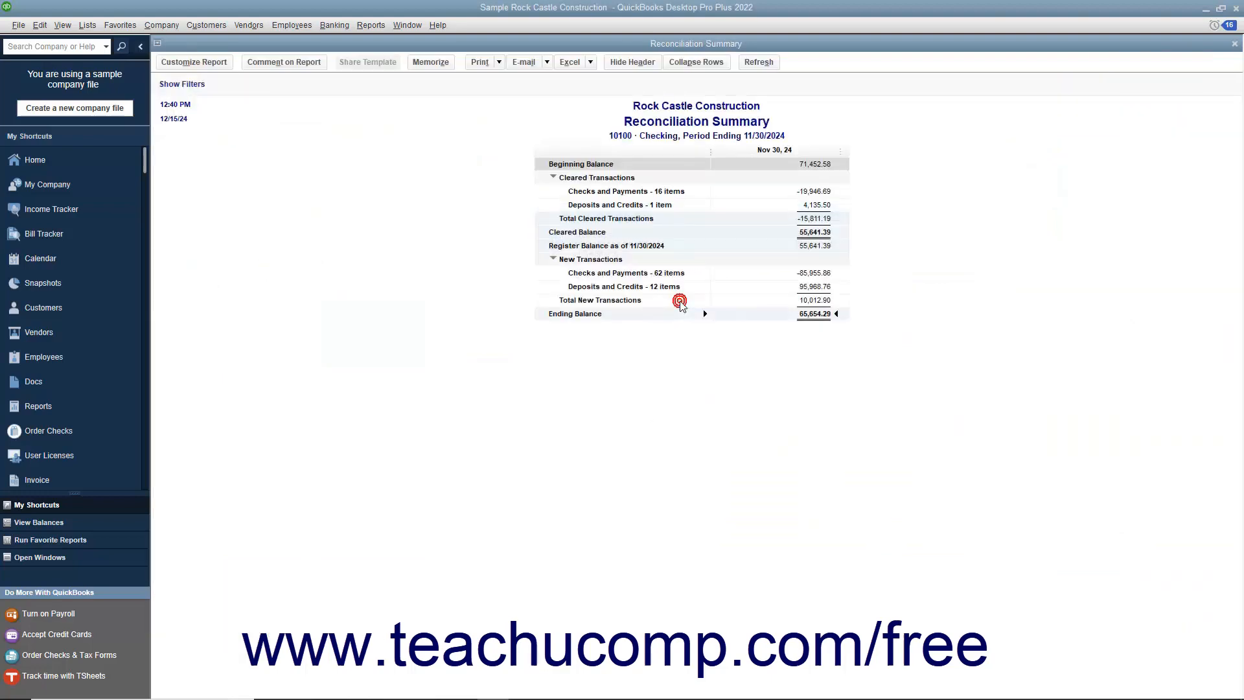